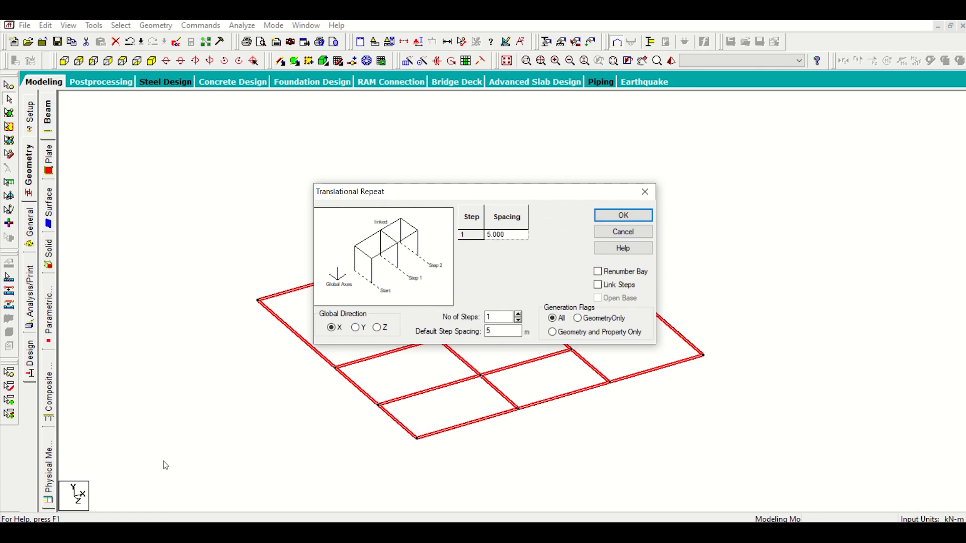
{"action": "mouse_move", "coordinate": [354, 339]}
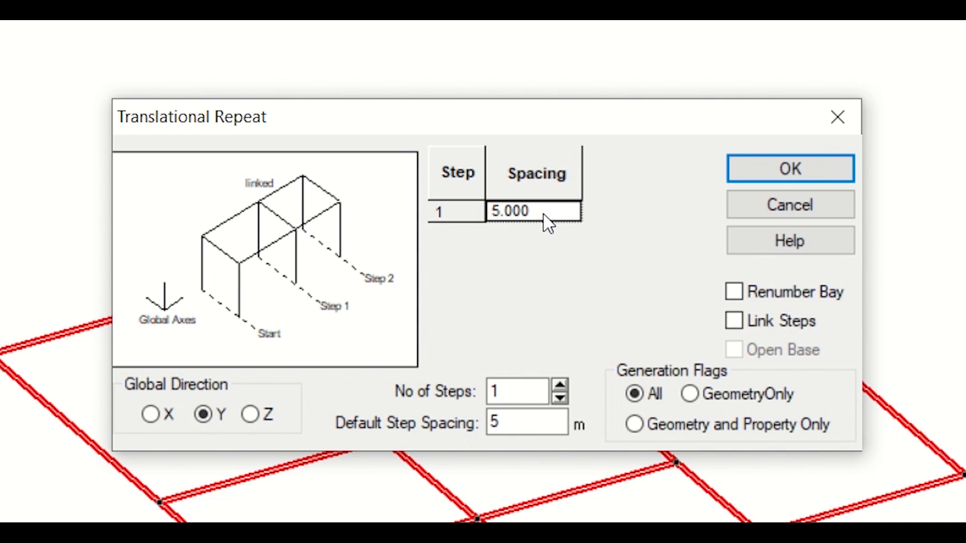
- Replace the 5.000 default step spacing with 3.2 m for the single Y-direction copy
{"action": "left_click", "coordinate": [533, 211]}
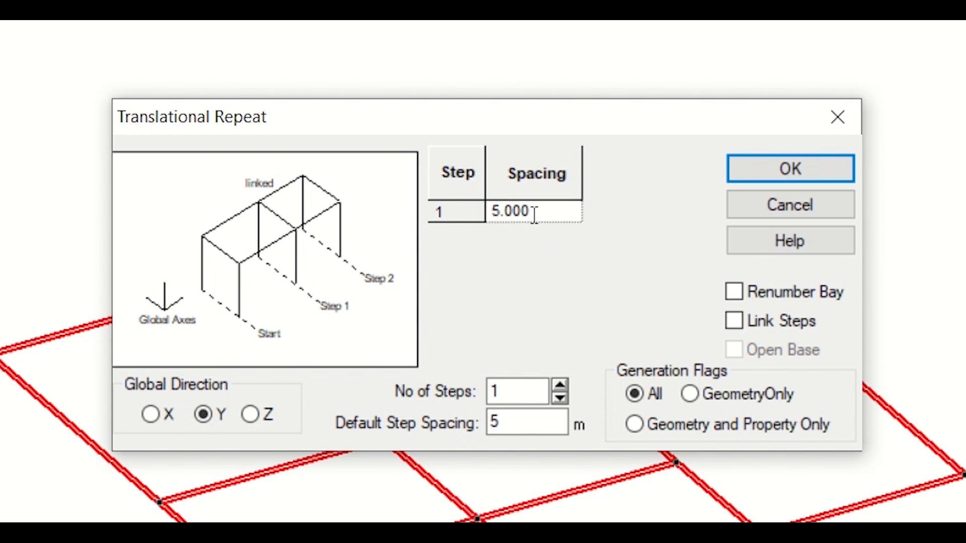
{"action": "double_click", "coordinate": [509, 211]}
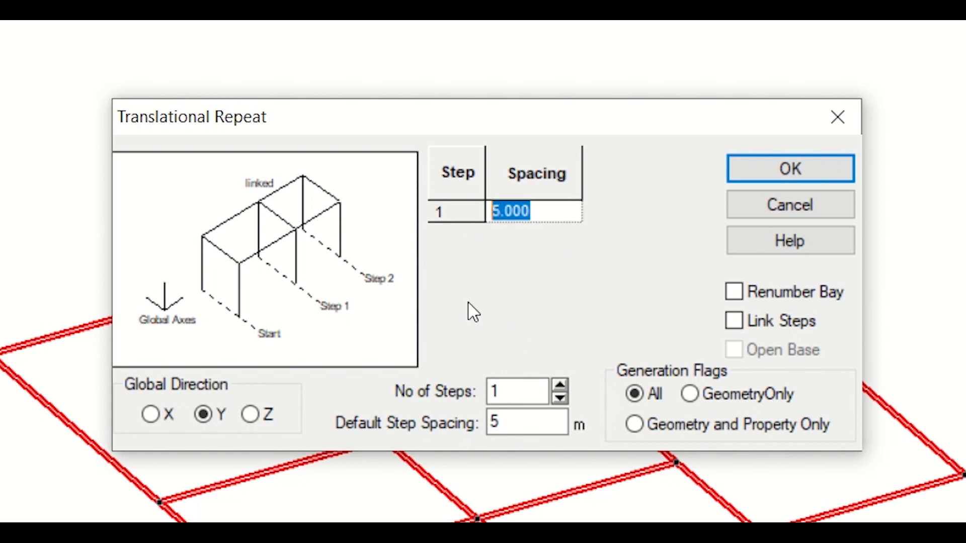
{"action": "left_click", "coordinate": [526, 423]}
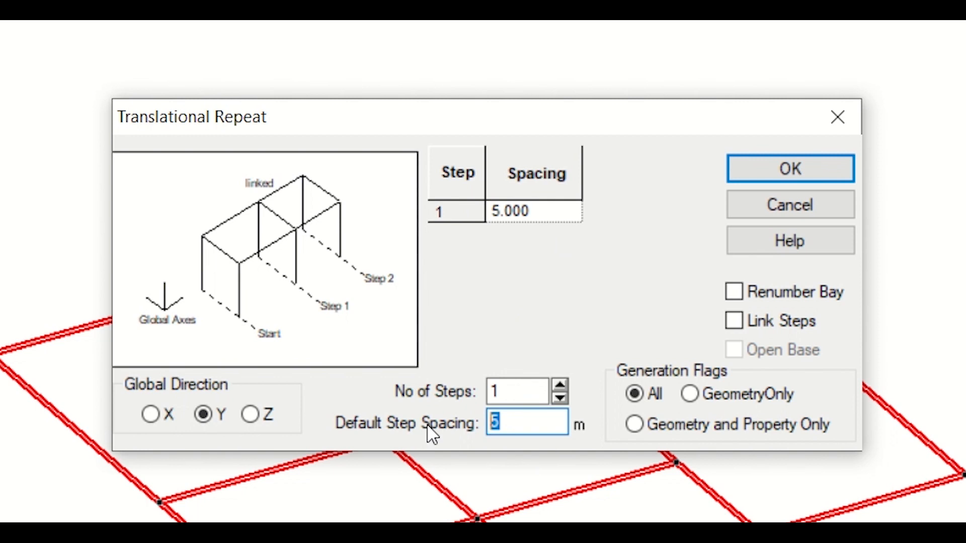
{"action": "type", "text": "3.2"}
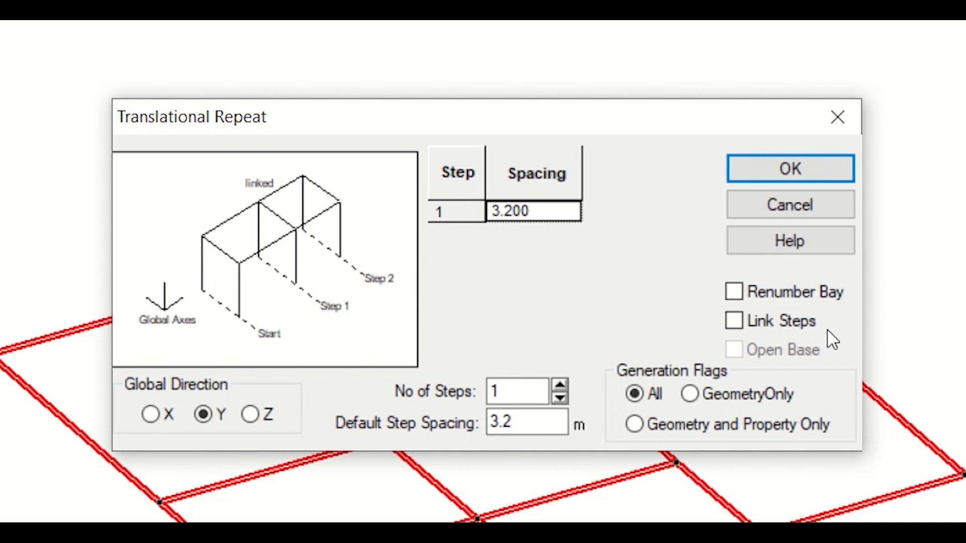
{"action": "mouse_move", "coordinate": [833, 325]}
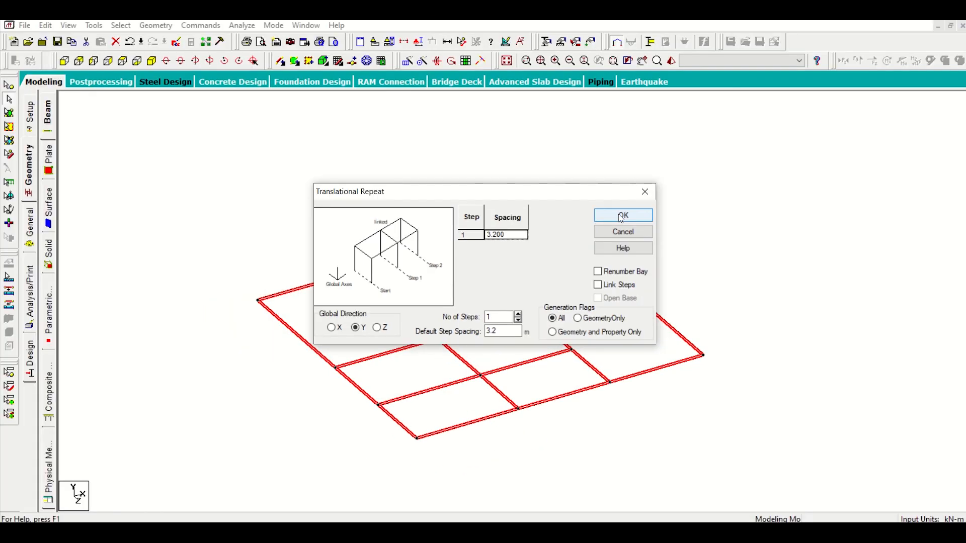
- Confirm the translational repeat to generate the floor grid 3.2 m higher in Y
{"action": "left_click", "coordinate": [622, 215]}
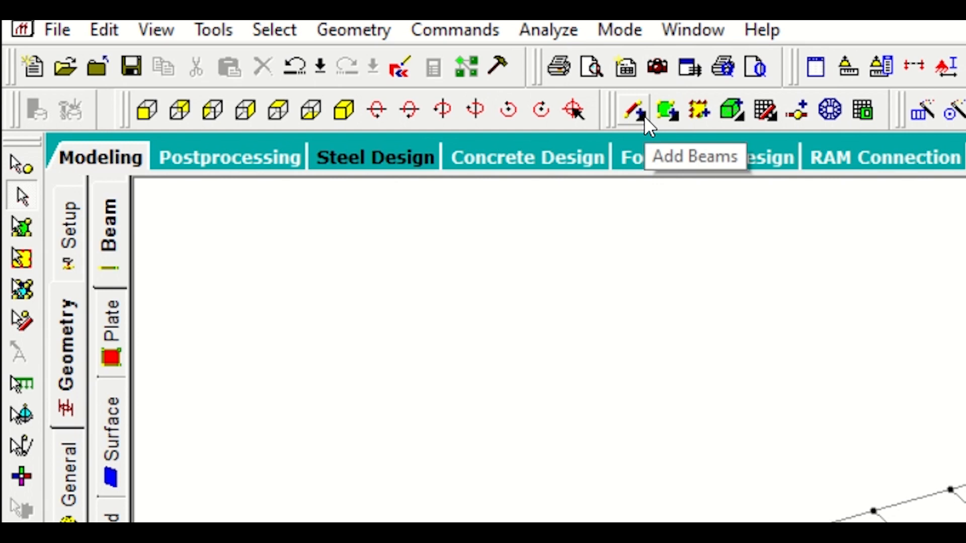
- Start the Add Beams tool to draw column members between the two floor levels
{"action": "left_click", "coordinate": [633, 110]}
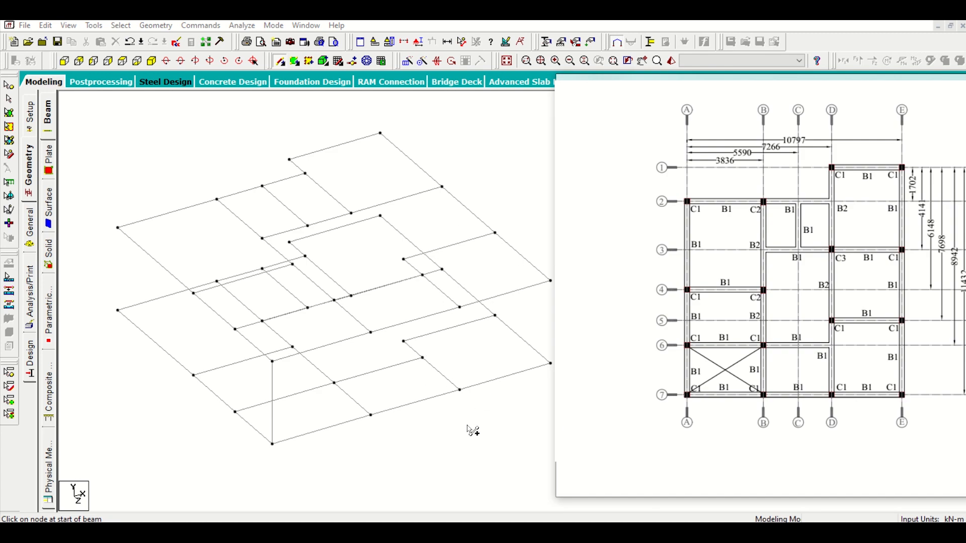
{"action": "mouse_move", "coordinate": [934, 151]}
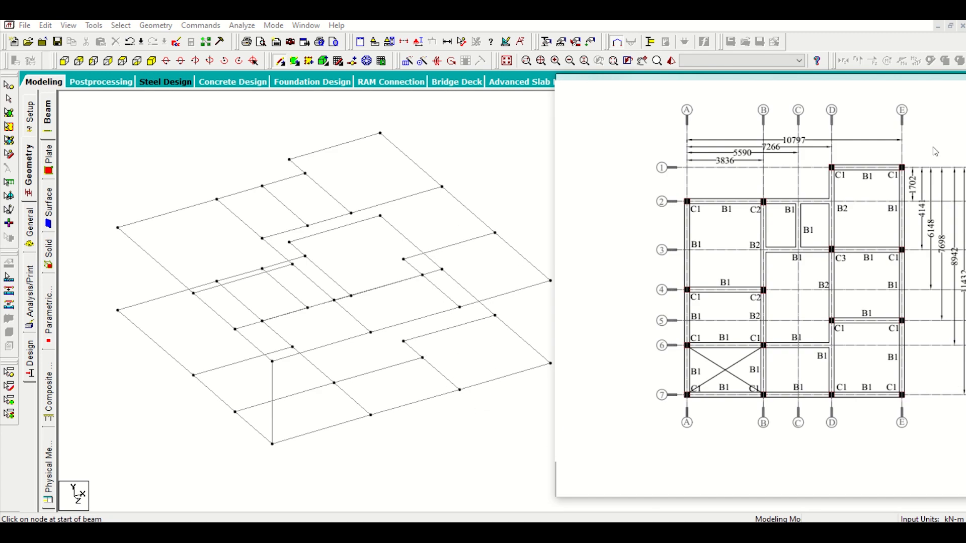
{"action": "mouse_move", "coordinate": [678, 389]}
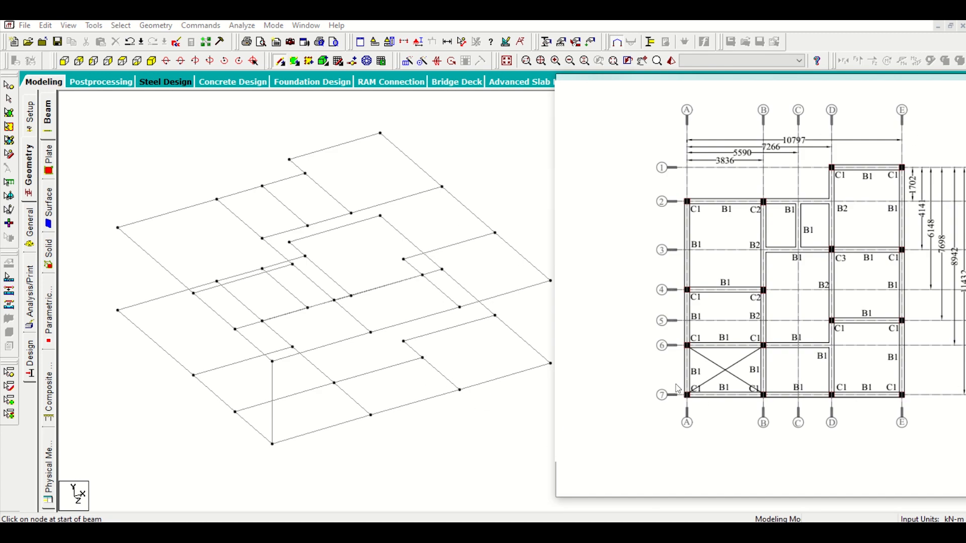
{"action": "mouse_move", "coordinate": [755, 397]}
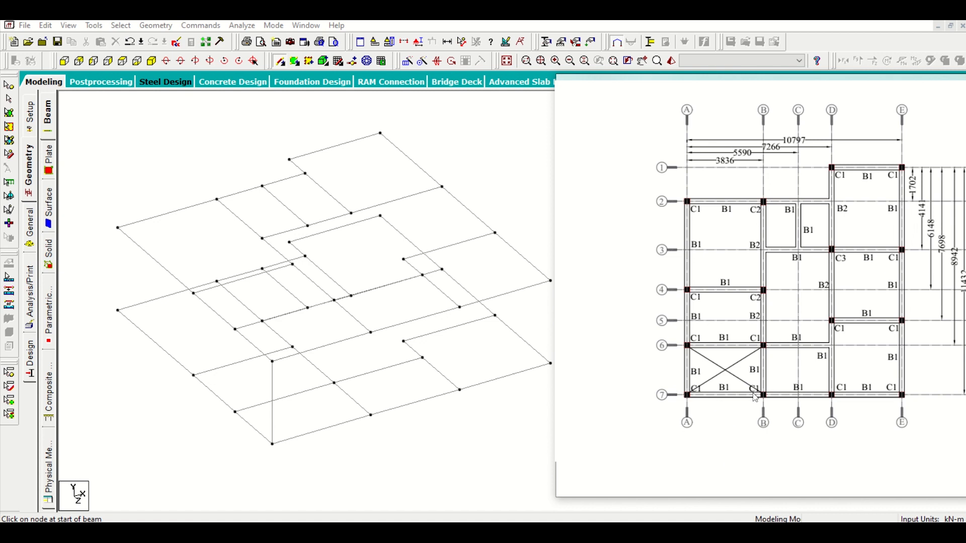
{"action": "mouse_move", "coordinate": [837, 396]}
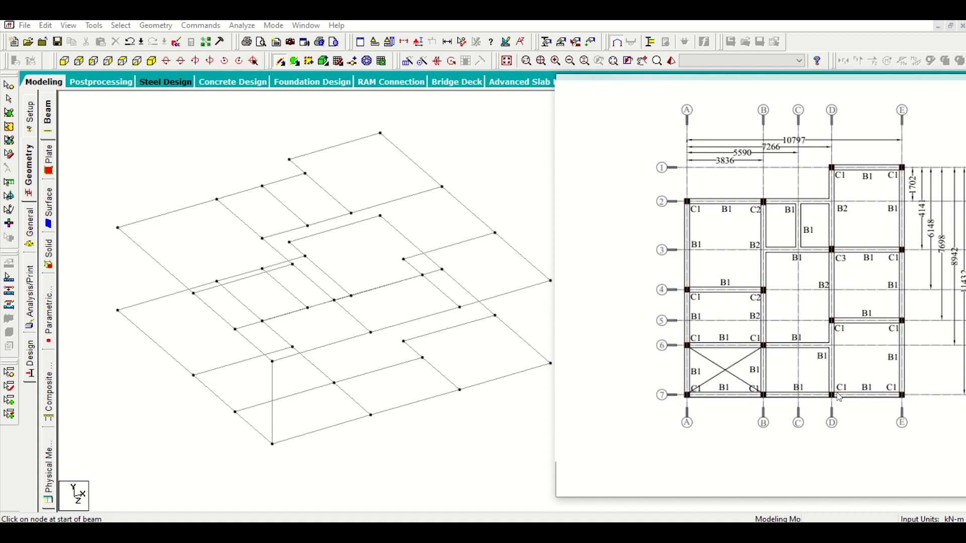
{"action": "mouse_move", "coordinate": [864, 332]}
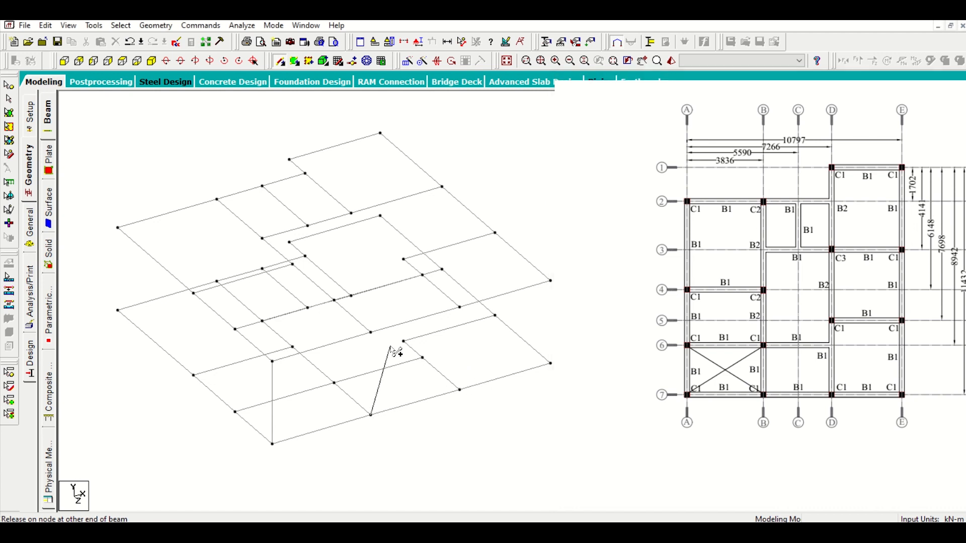
{"action": "mouse_move", "coordinate": [379, 337]}
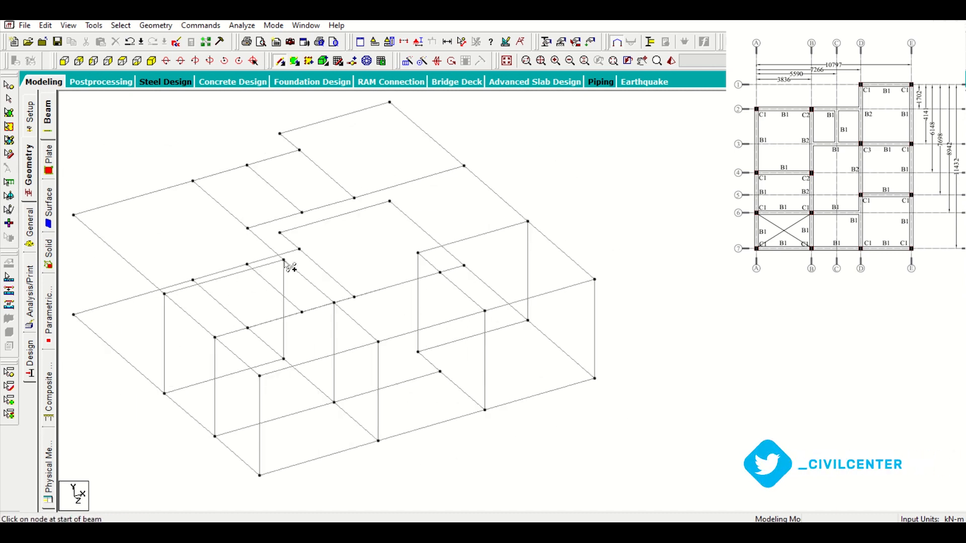
{"action": "mouse_move", "coordinate": [360, 209]}
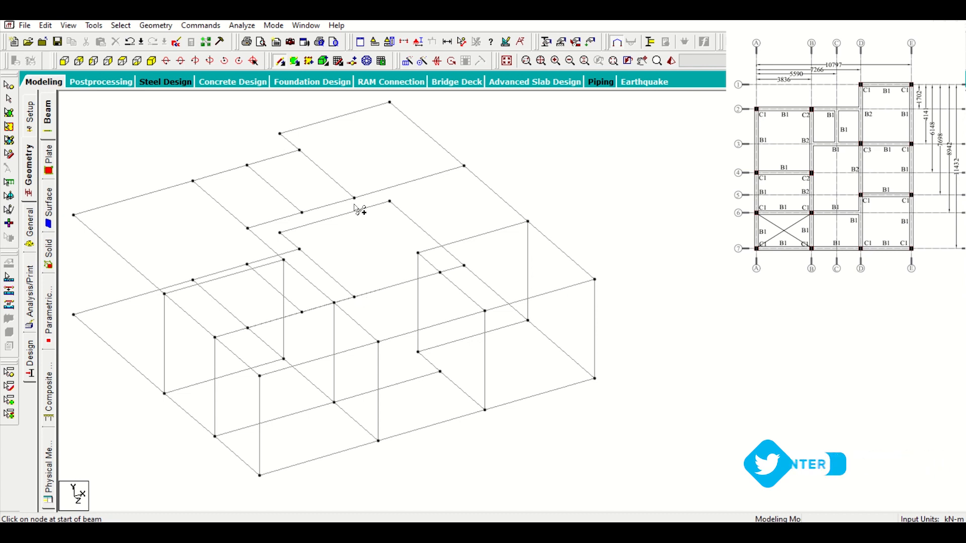